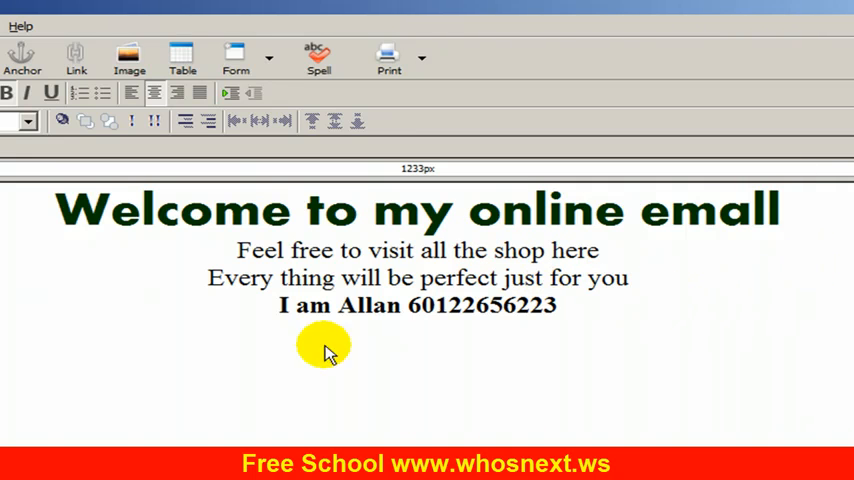
pyautogui.moveTo(710, 56)
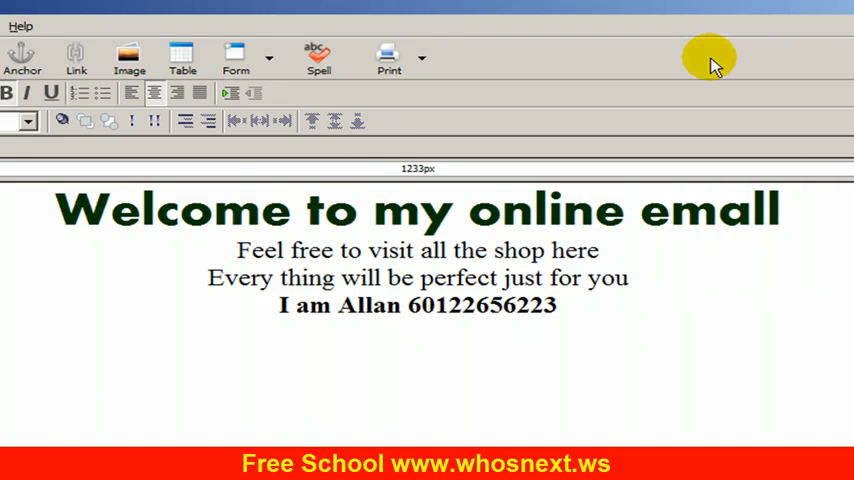
pyautogui.moveTo(584, 300)
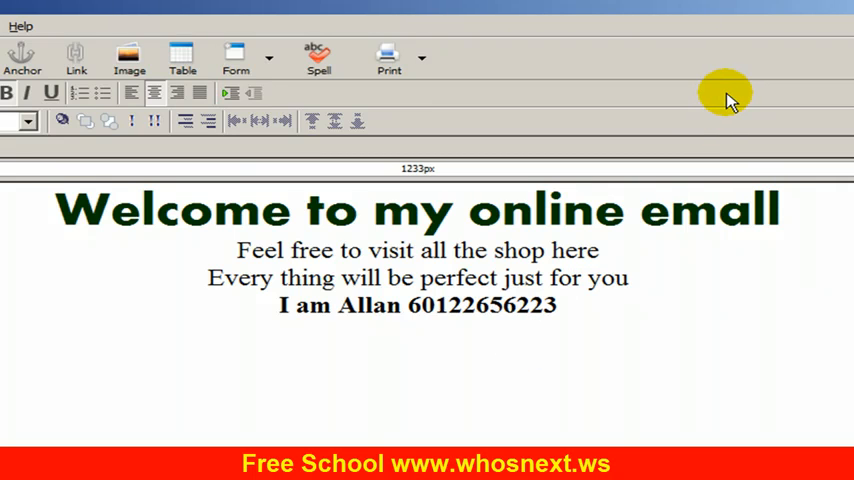
pyautogui.moveTo(804, 92)
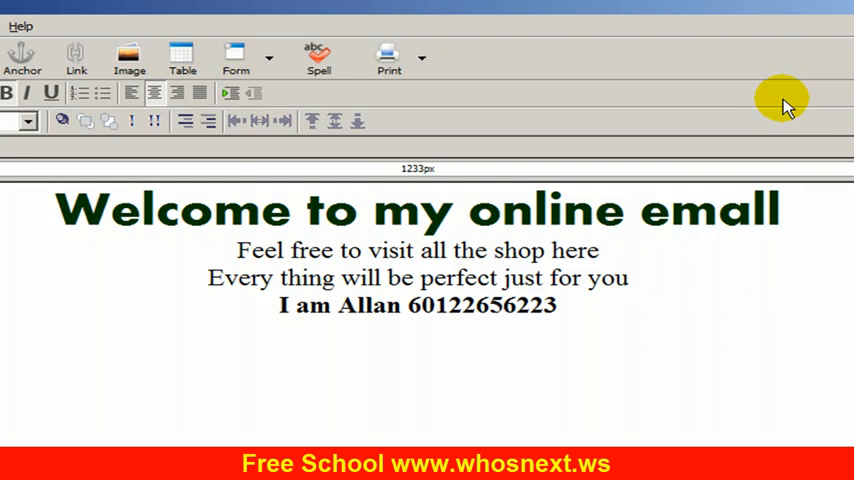
pyautogui.moveTo(776, 108)
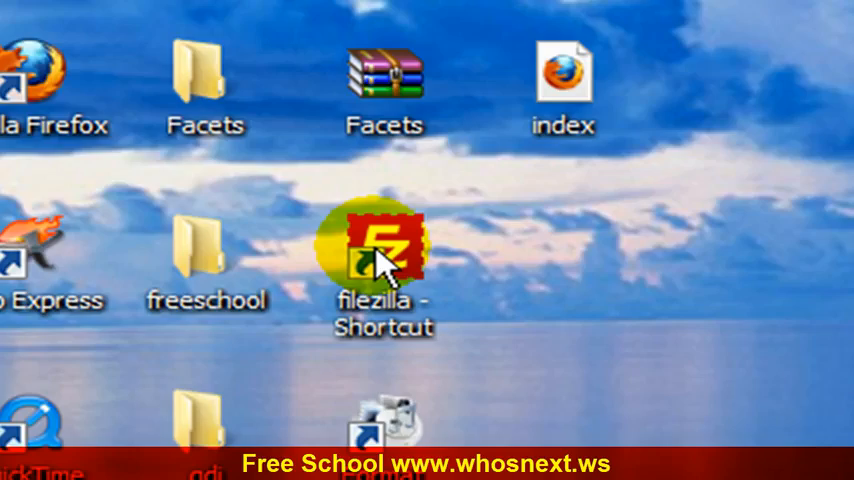
# Step: Launch FileZilla from the desktop shortcut and bring up the Site Manager via the File menu
pyautogui.doubleClick(384, 250)
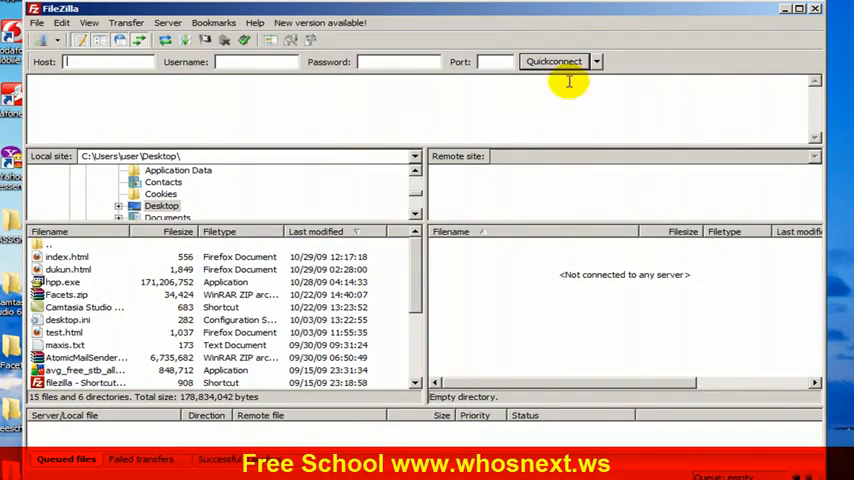
pyautogui.moveTo(670, 120)
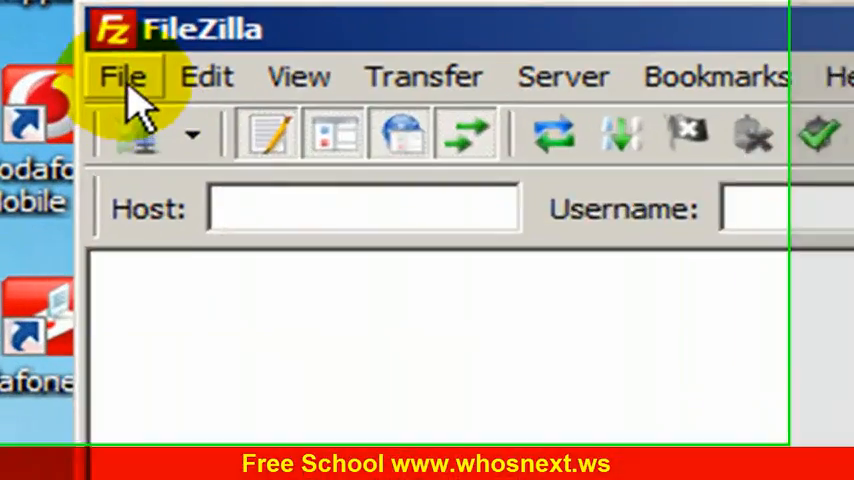
pyautogui.click(120, 76)
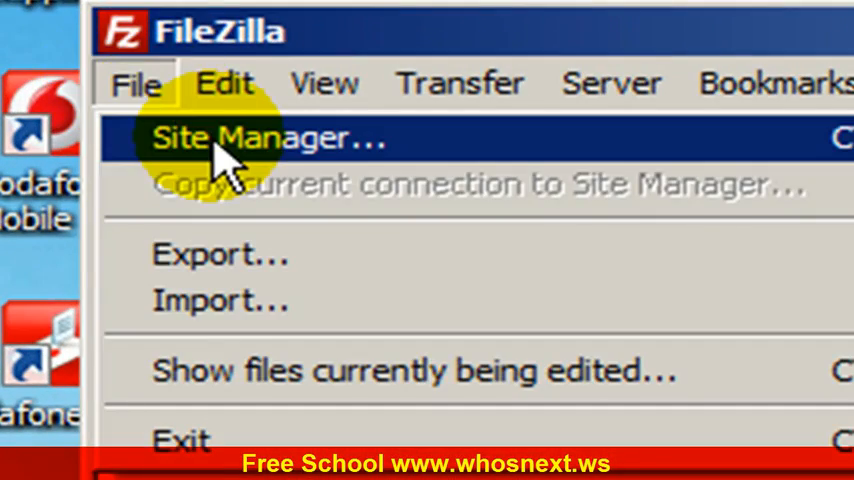
pyautogui.click(270, 138)
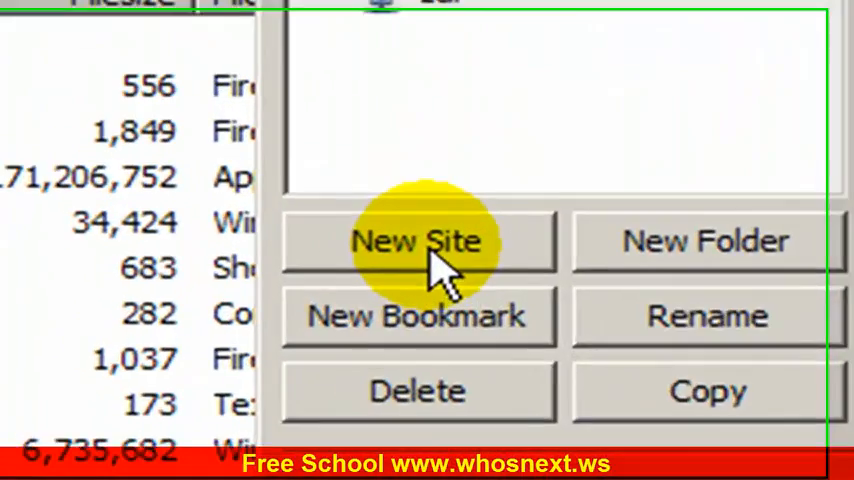
# Step: Add a new site entry in Site Manager and name it 'allan'
pyautogui.click(416, 240)
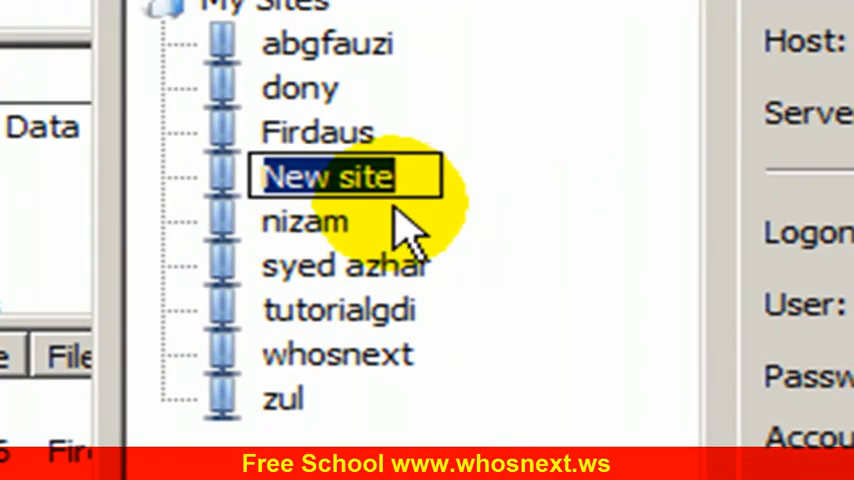
pyautogui.moveTo(490, 250)
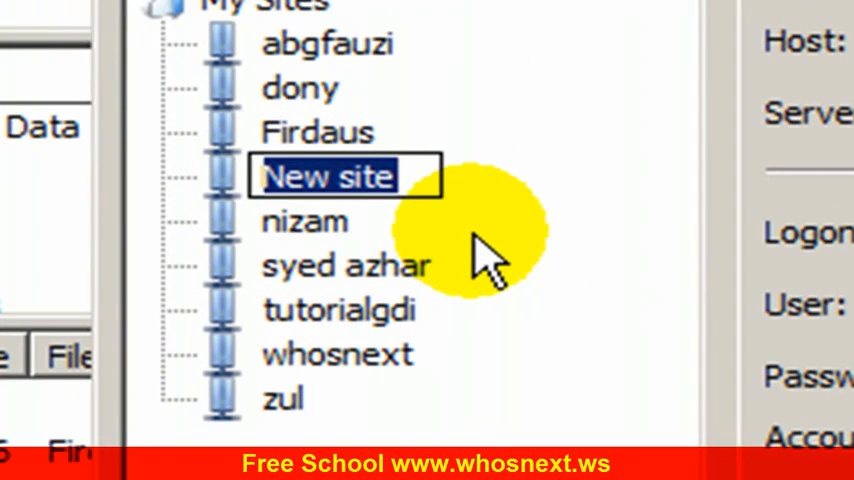
pyautogui.moveTo(540, 290)
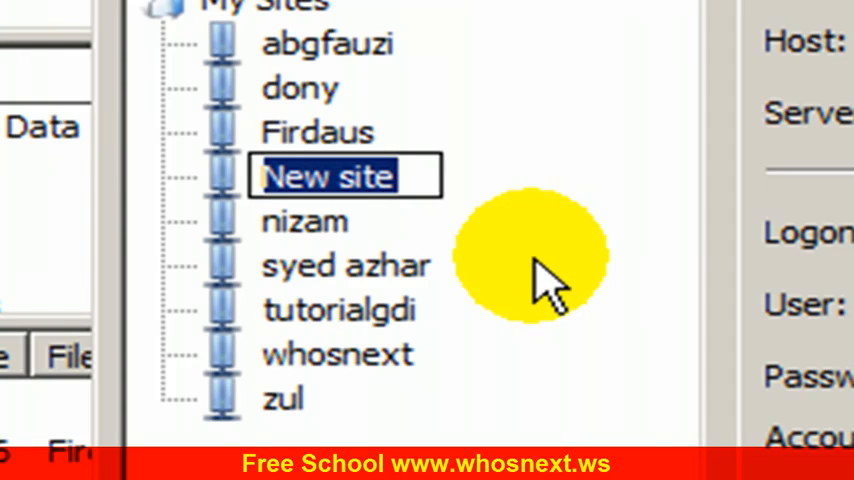
pyautogui.write('allan')
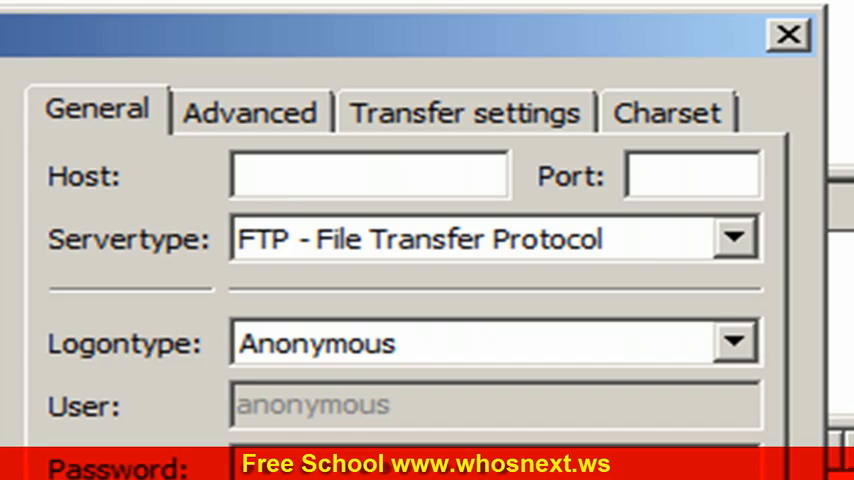
# Step: Enter host 'ftp...ws', port 21, Normal logon type, and user 'katu' with its password
pyautogui.write('ftp.hosting')
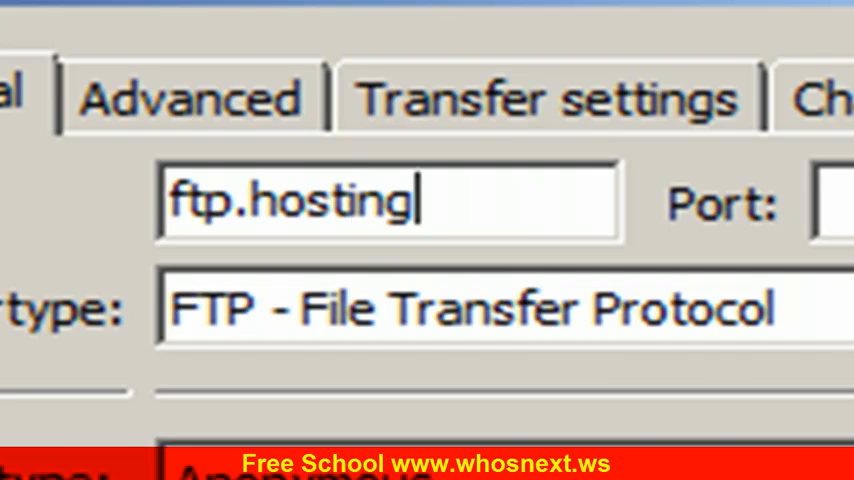
pyautogui.write('.ws')
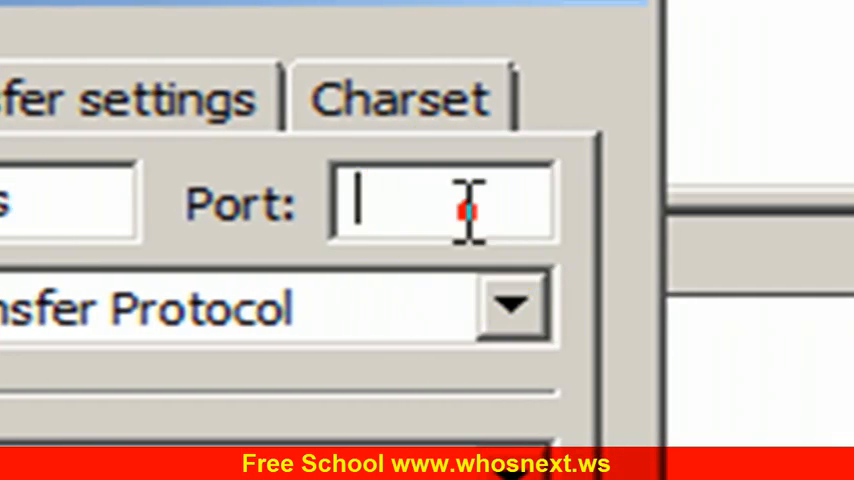
pyautogui.write('21')
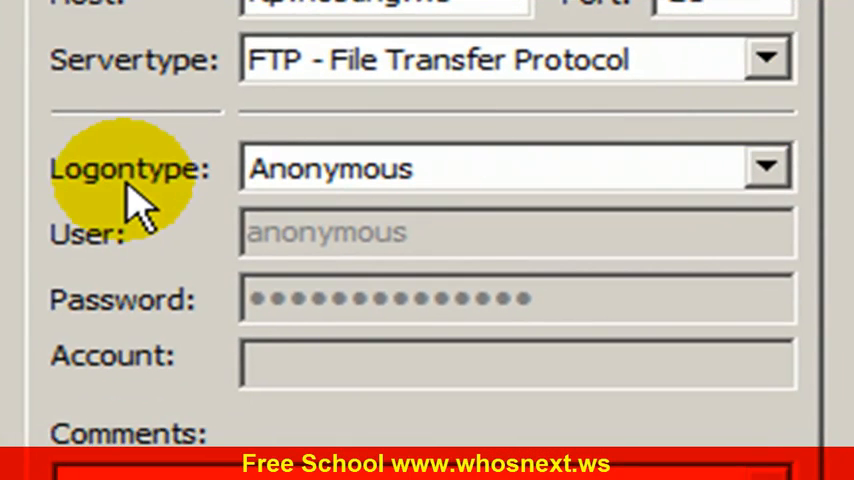
pyautogui.click(768, 168)
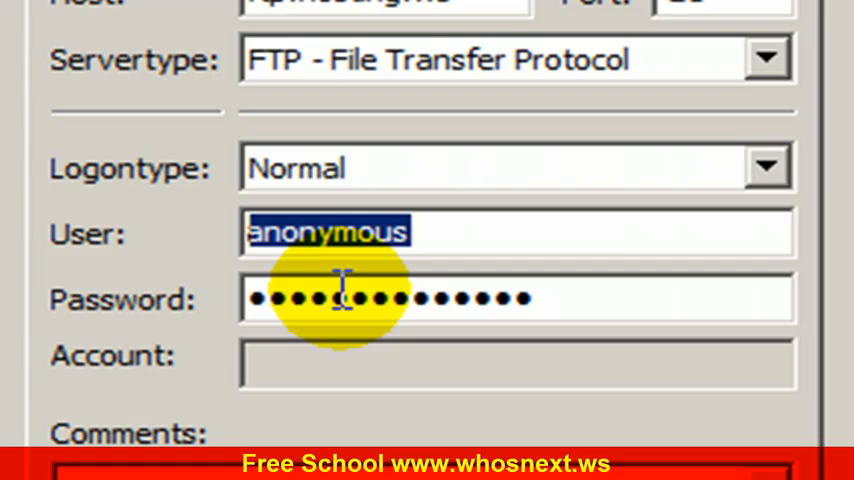
pyautogui.write('katun66')
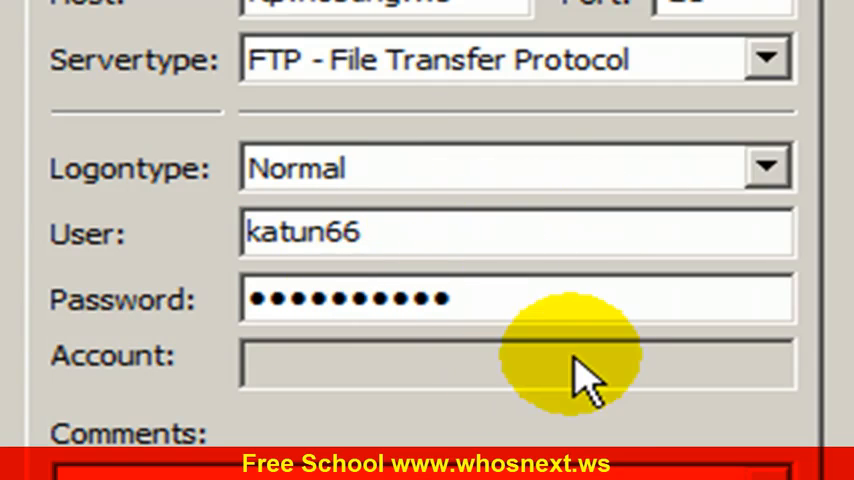
pyautogui.moveTo(448, 212)
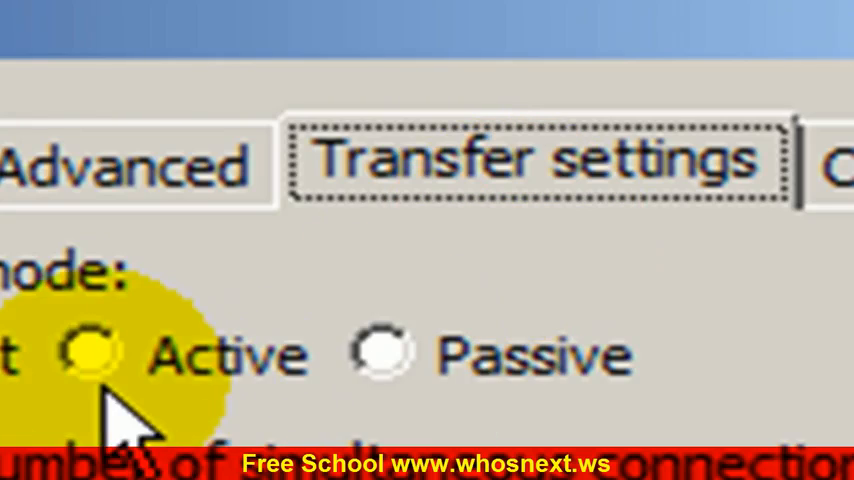
# Step: Set Active transfer mode for the site and connect to the server
pyautogui.click(90, 352)
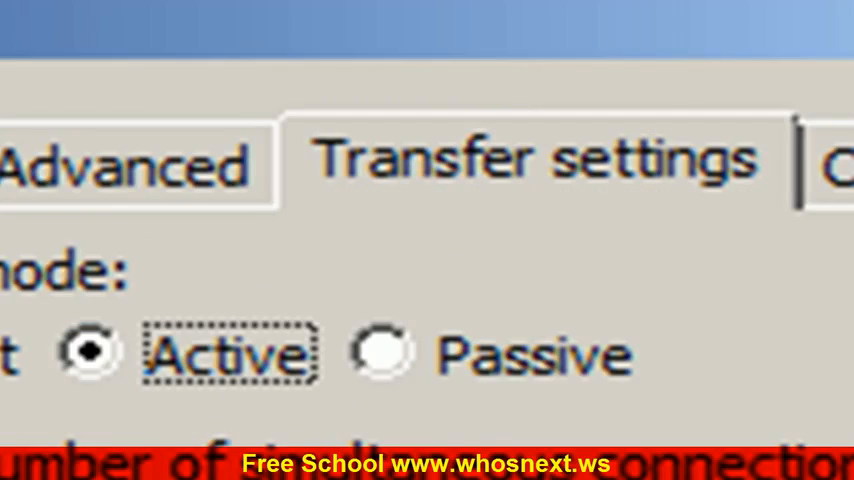
pyautogui.click(404, 84)
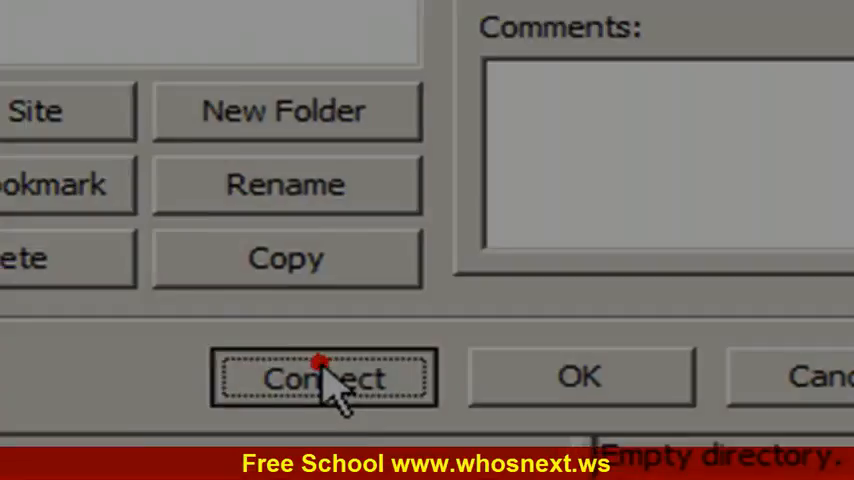
pyautogui.click(324, 378)
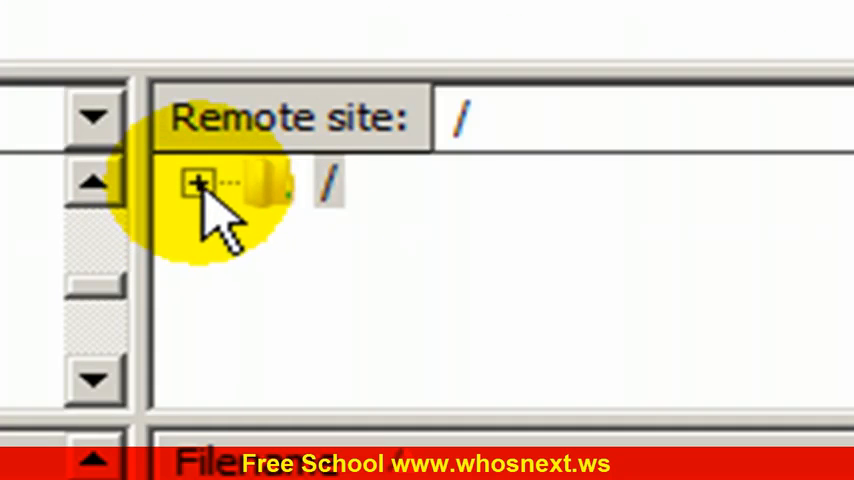
# Step: Expand the remote root and enter the whosnext.ws folder on the server
pyautogui.click(198, 184)
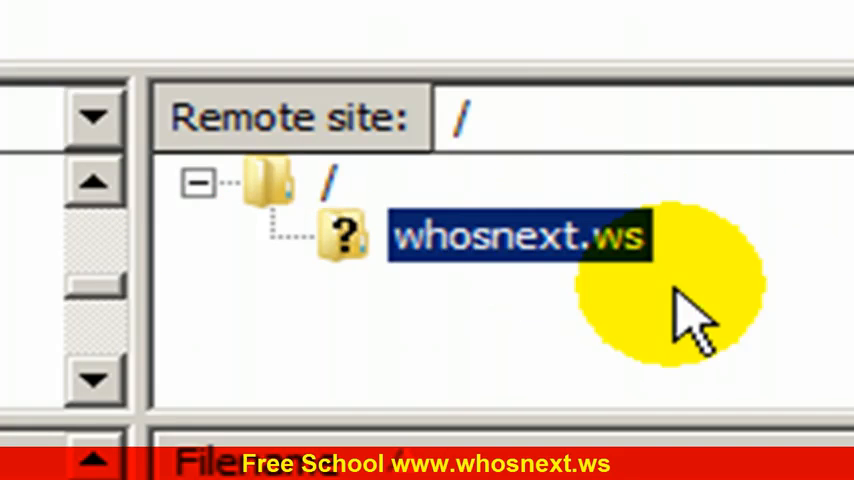
pyautogui.click(520, 236)
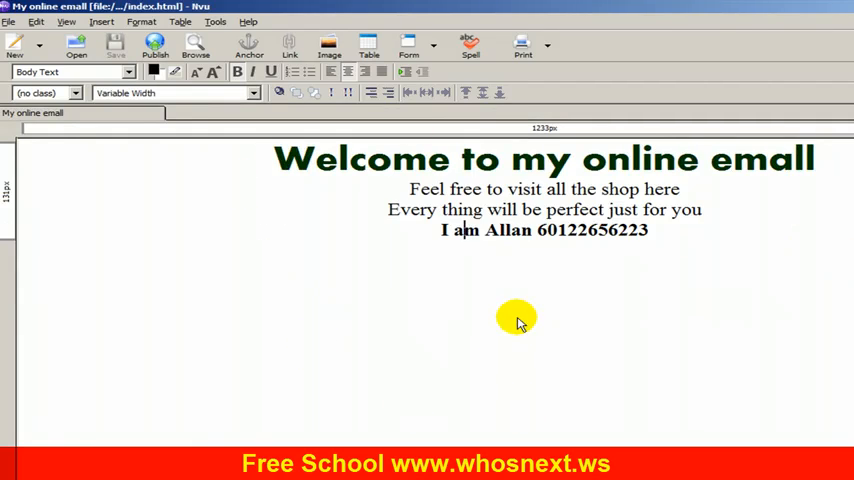
pyautogui.moveTo(510, 308)
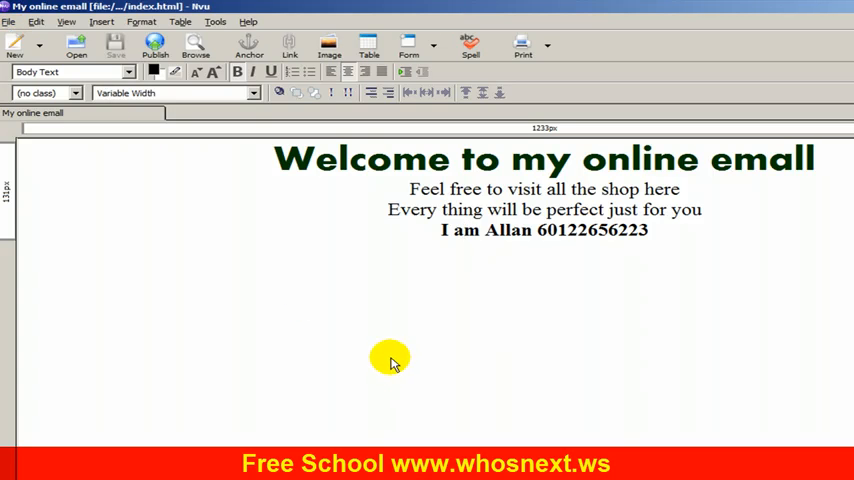
# Step: Save the 'Welcome to my online emall' page via Save As so index.html appears on the Desktop
pyautogui.click(8, 20)
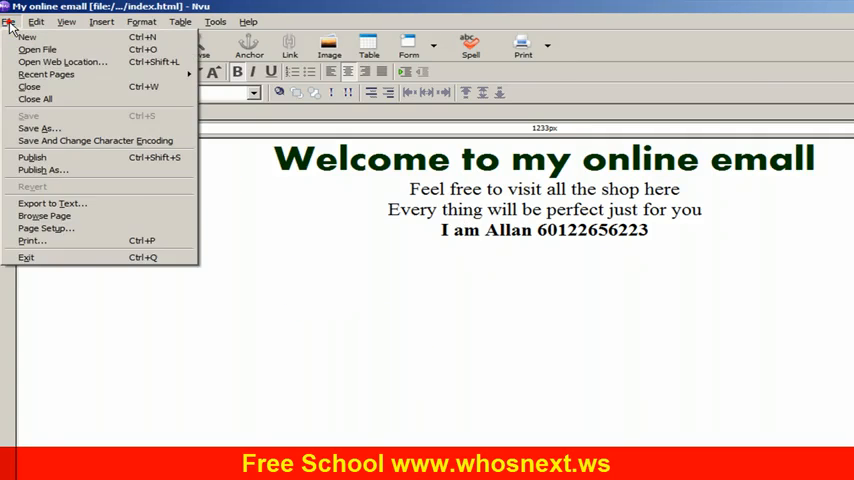
pyautogui.moveTo(70, 228)
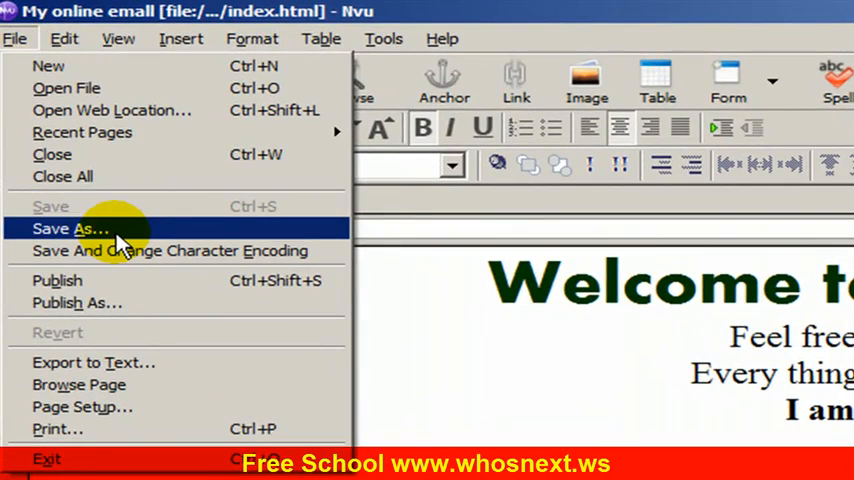
pyautogui.click(72, 228)
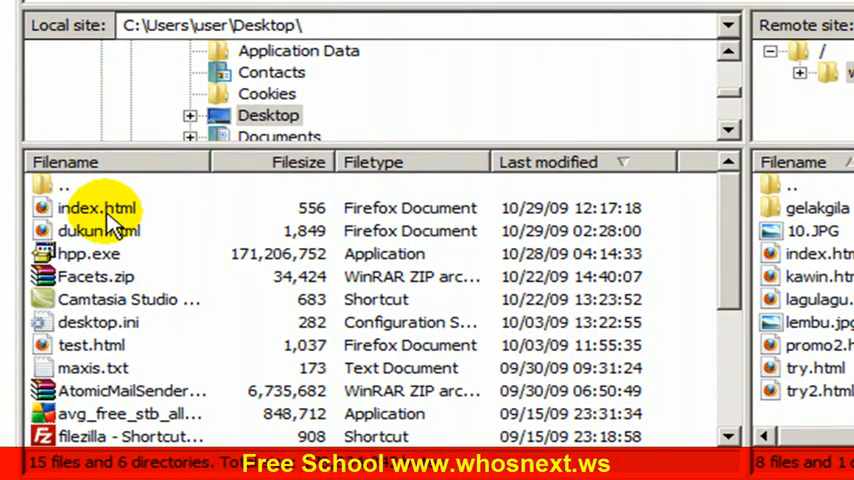
# Step: Upload the local index.html, overwriting the existing index.html on the server
pyautogui.click(96, 208)
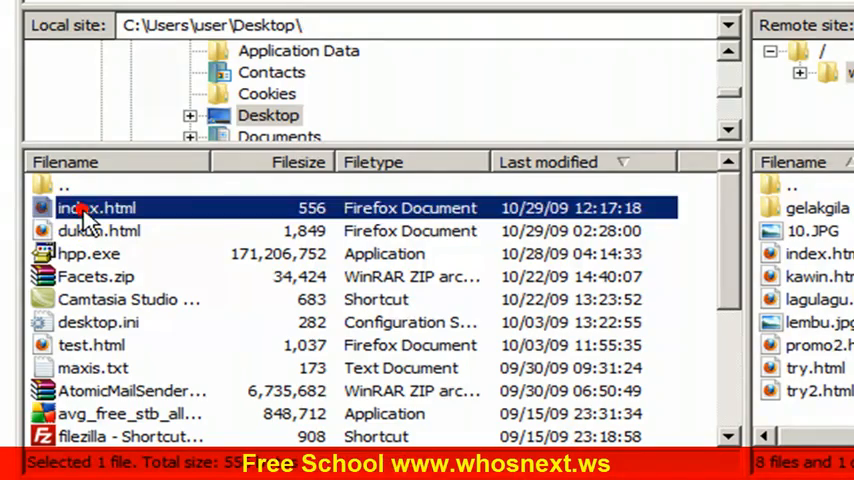
pyautogui.rightClick(96, 208)
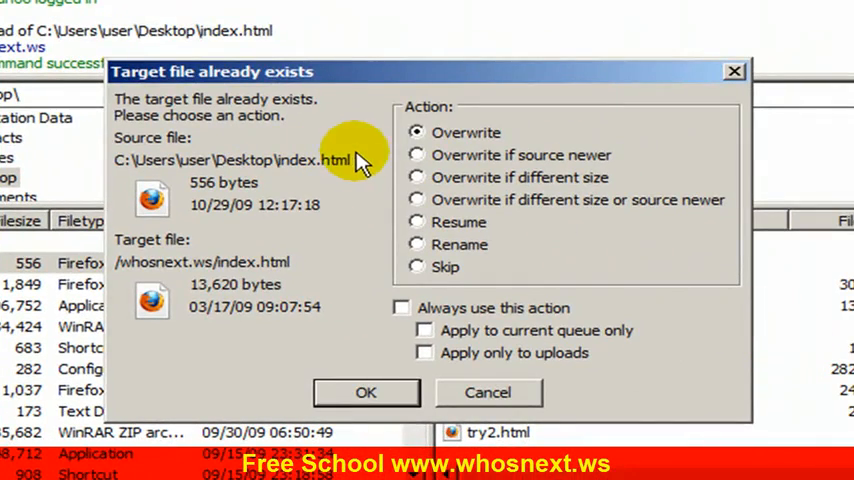
pyautogui.moveTo(510, 150)
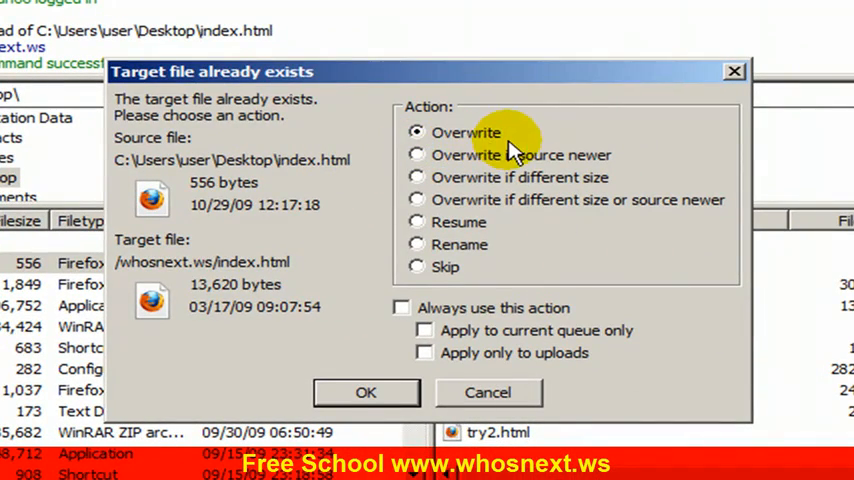
pyautogui.click(366, 392)
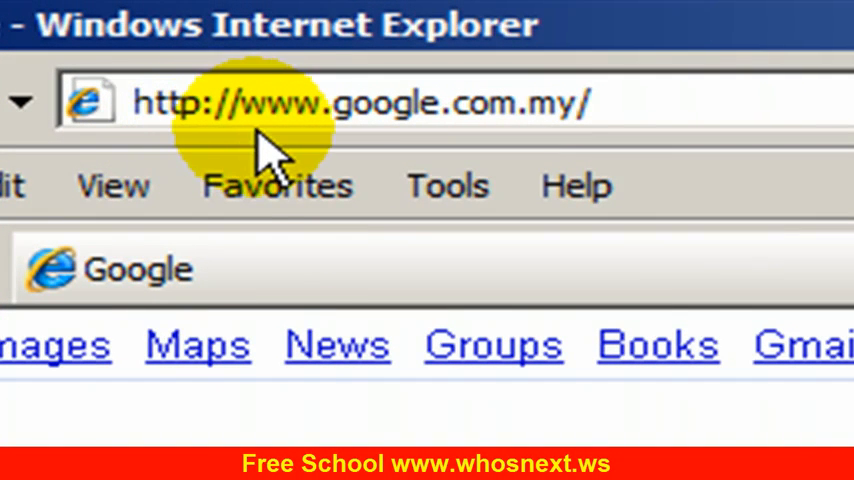
# Step: Replace the Google address with whosnext.ws/ to load the uploaded page live
pyautogui.click(350, 104)
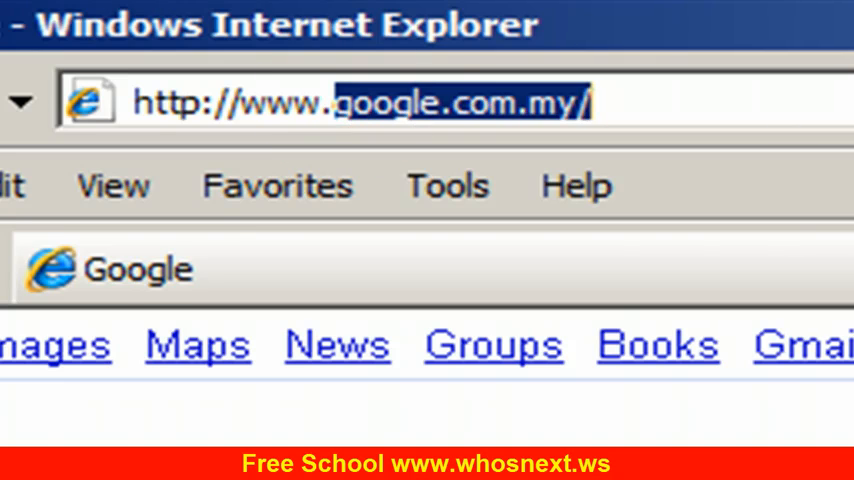
pyautogui.write('whosne')
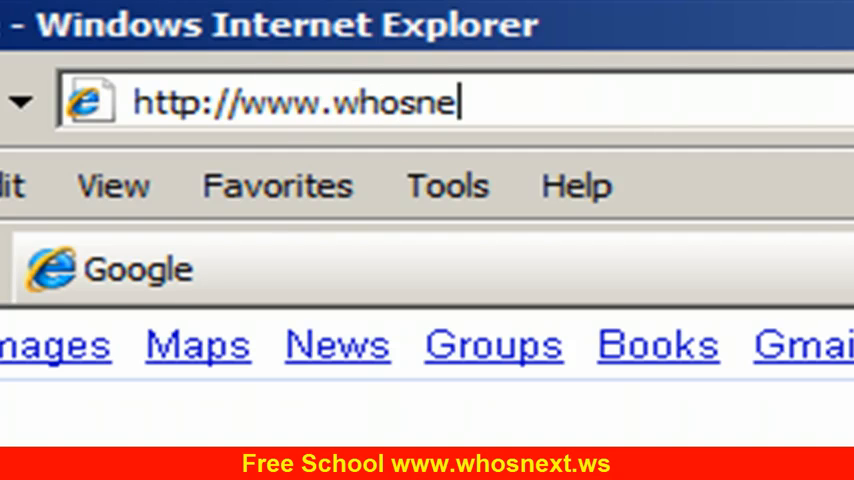
pyautogui.write('xt.ws/')
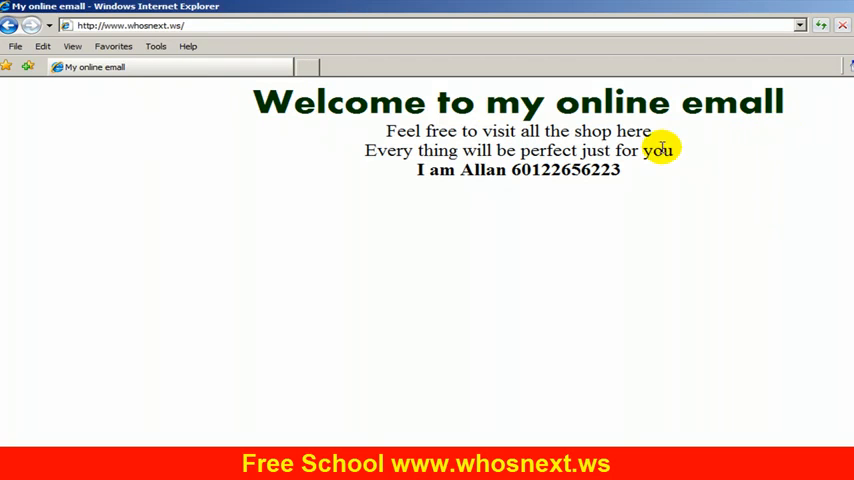
pyautogui.moveTo(492, 184)
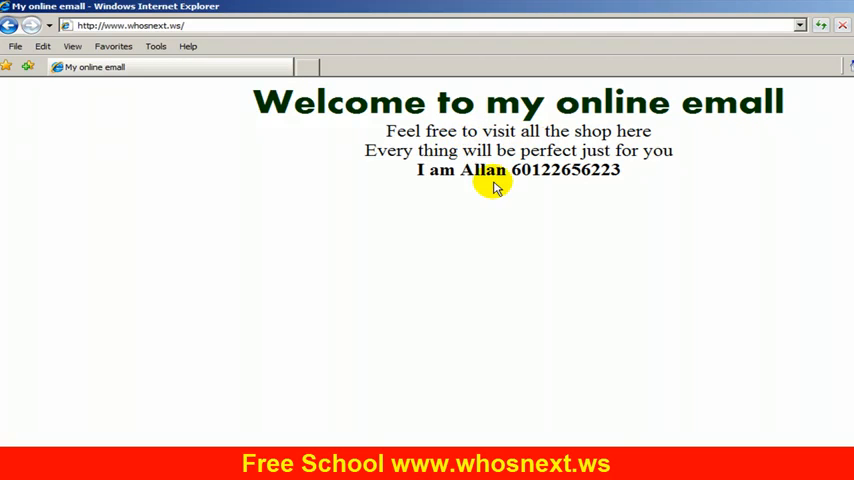
pyautogui.moveTo(564, 188)
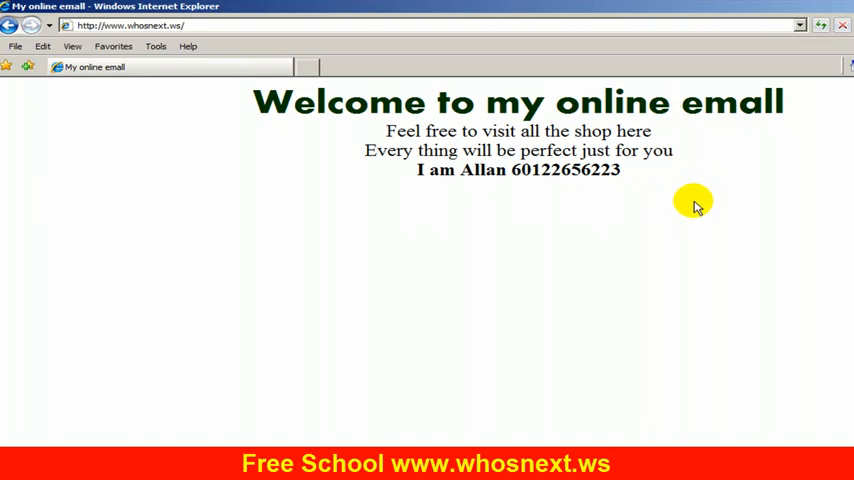
pyautogui.moveTo(292, 288)
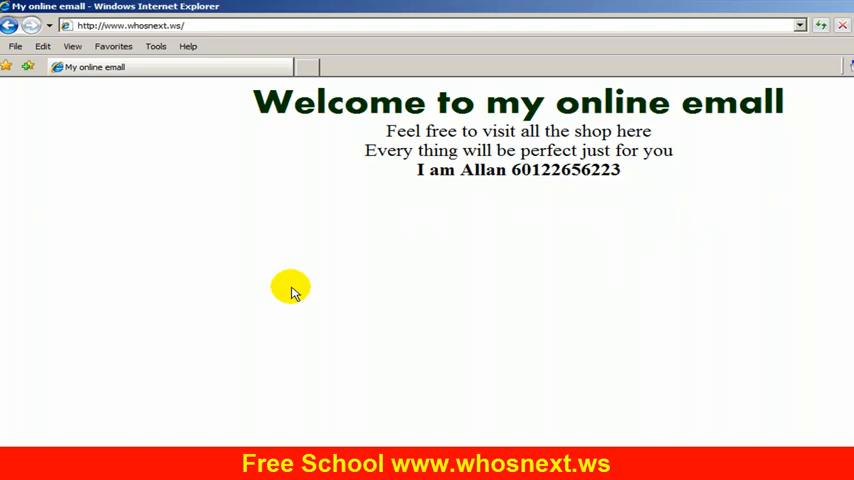
pyautogui.moveTo(478, 248)
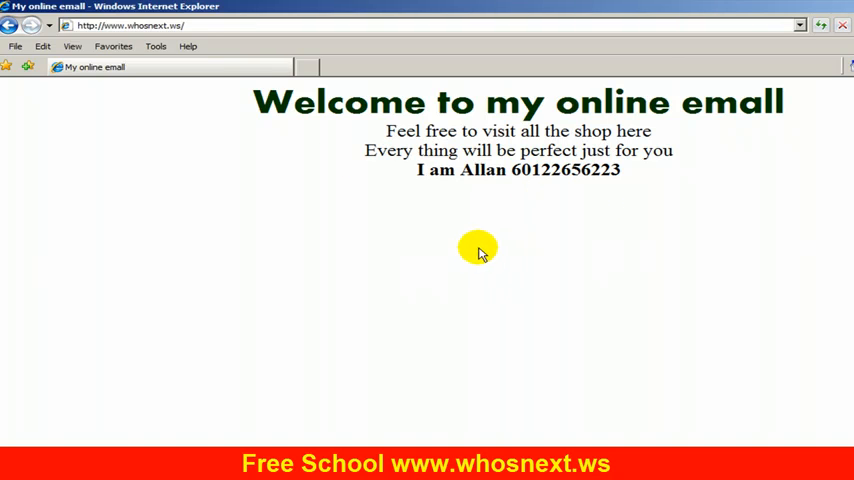
pyautogui.moveTo(484, 218)
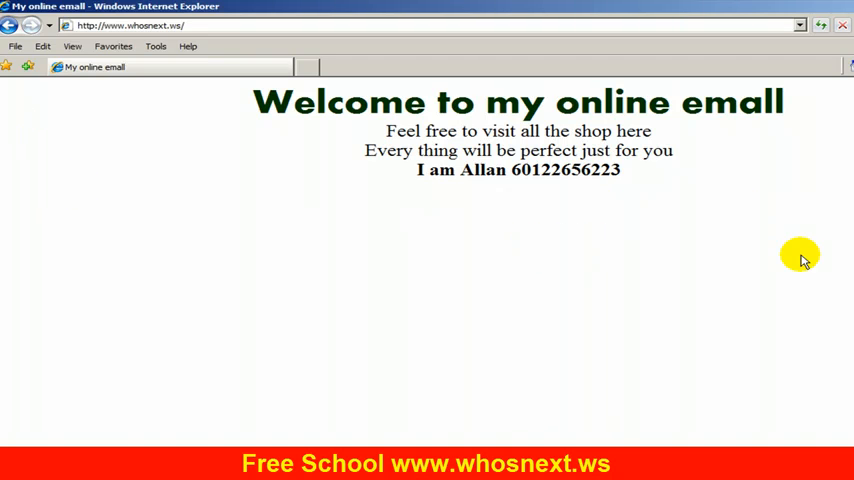
pyautogui.moveTo(720, 228)
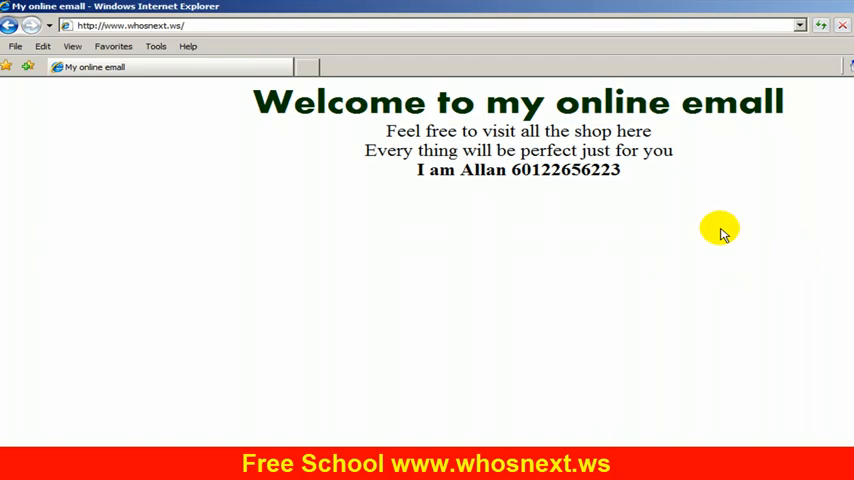
pyautogui.moveTo(624, 260)
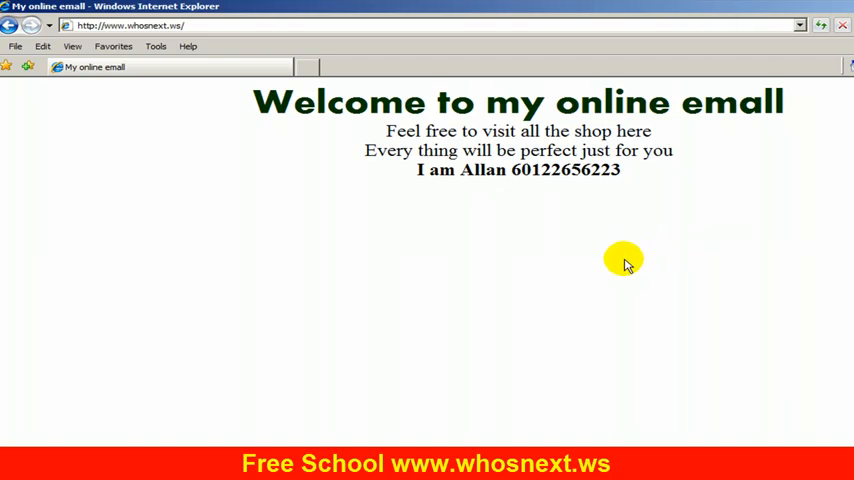